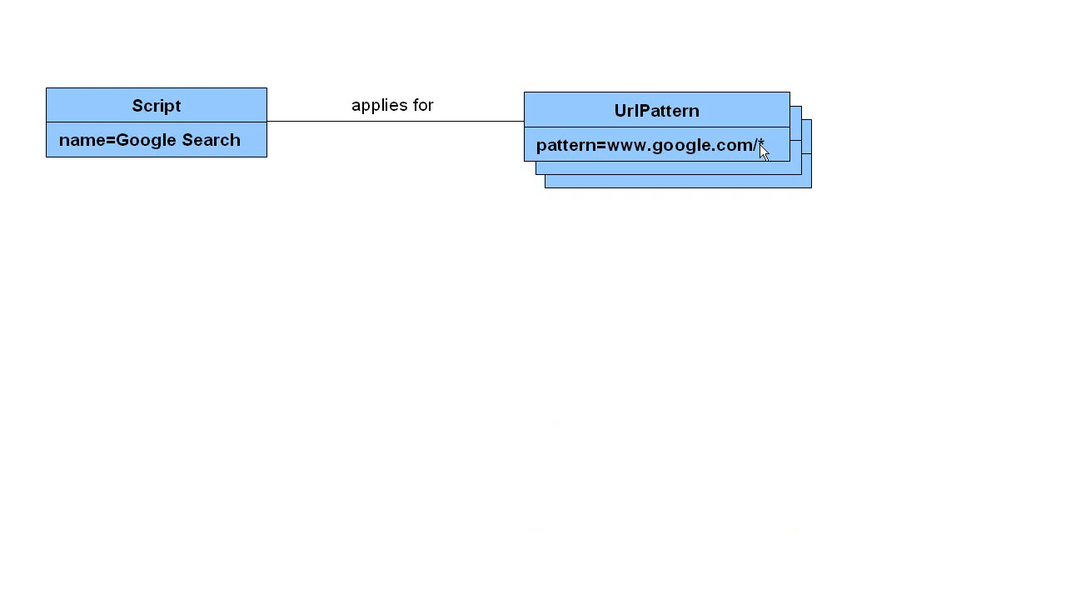
pyautogui.moveTo(419, 226)
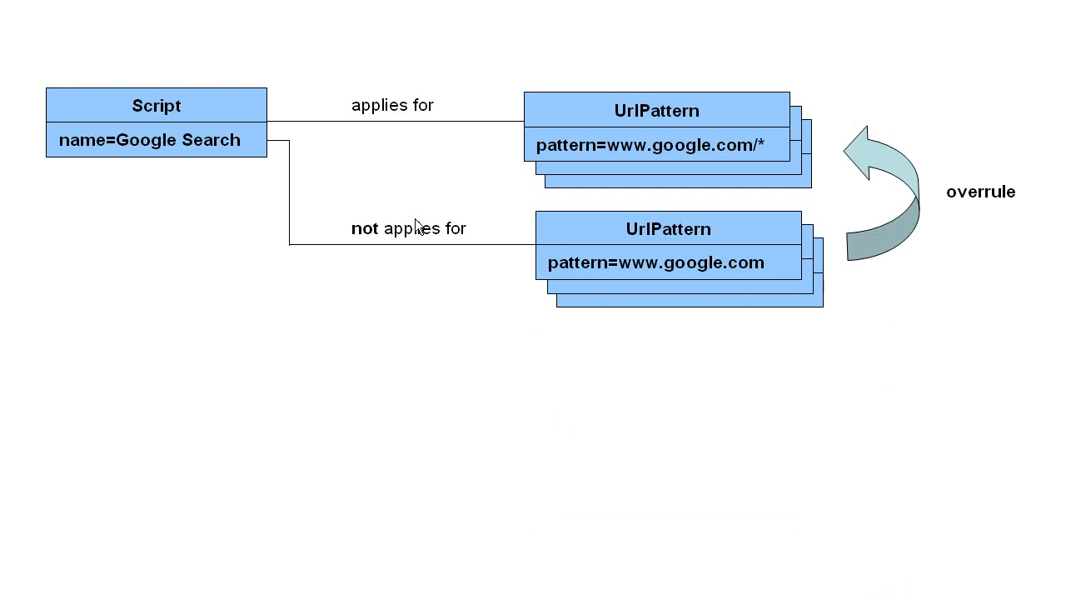
pyautogui.moveTo(583, 101)
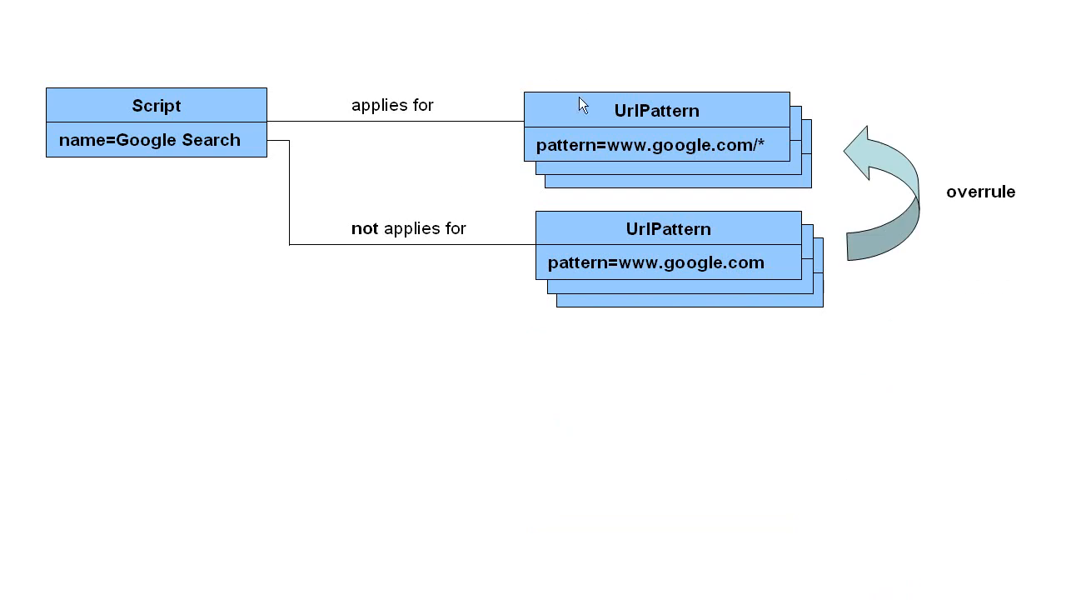
pyautogui.moveTo(637, 203)
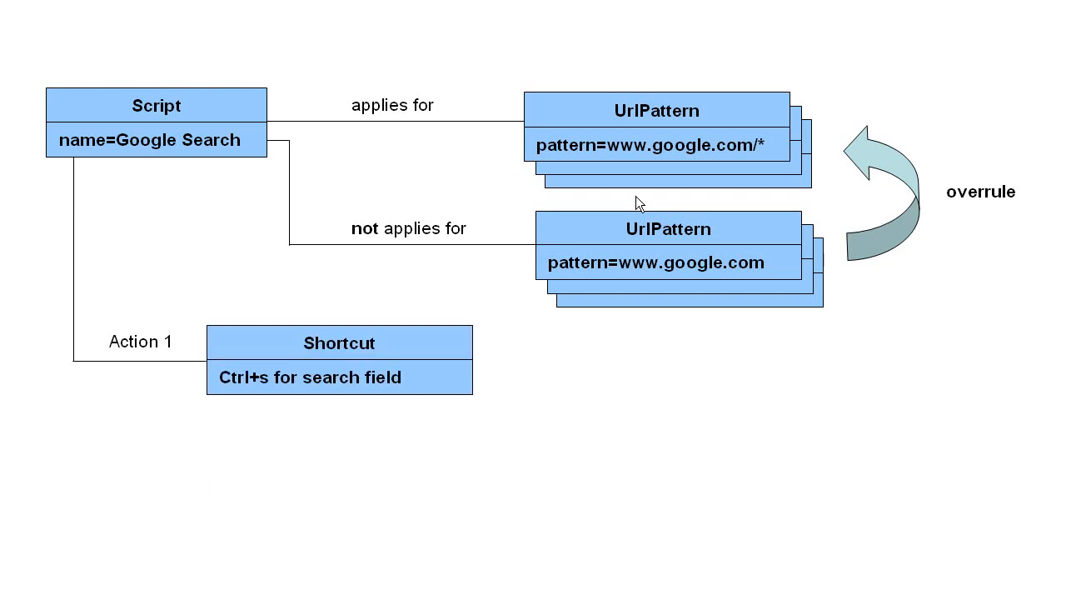
pyautogui.moveTo(135, 400)
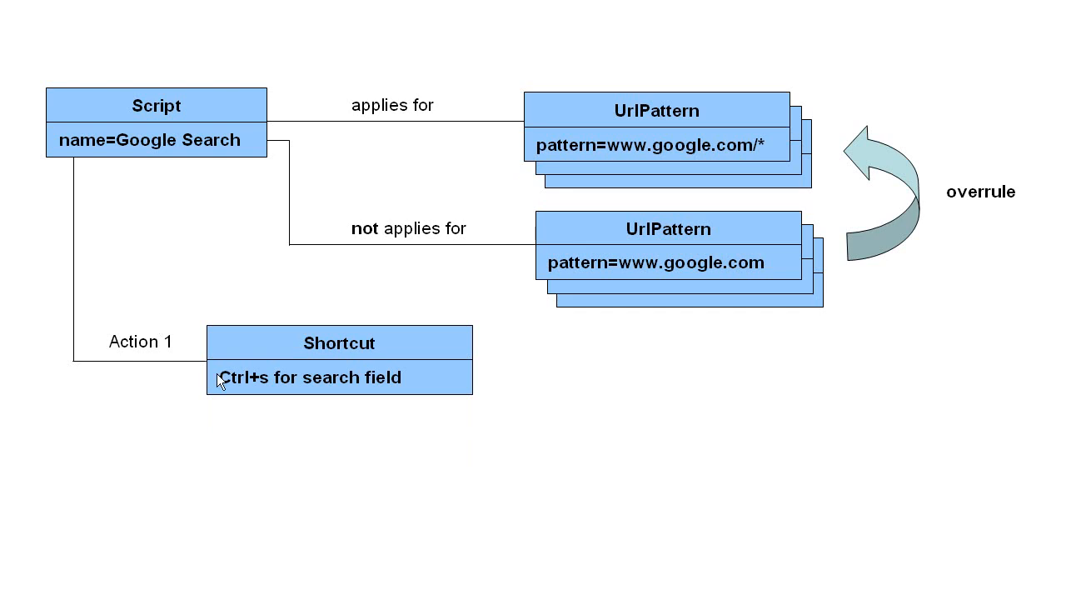
pyautogui.moveTo(345, 285)
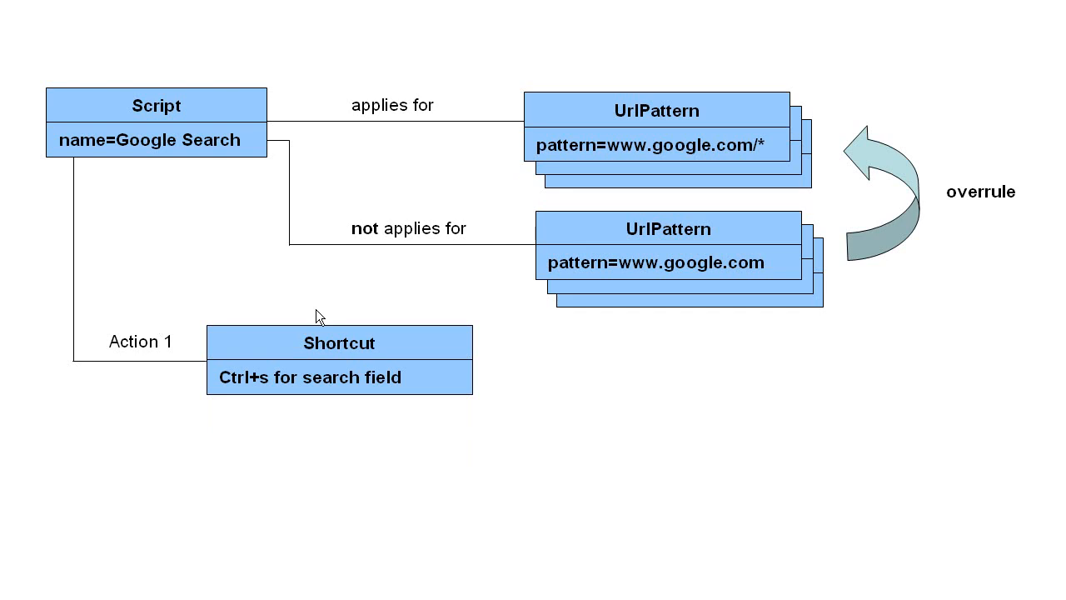
pyautogui.moveTo(119, 357)
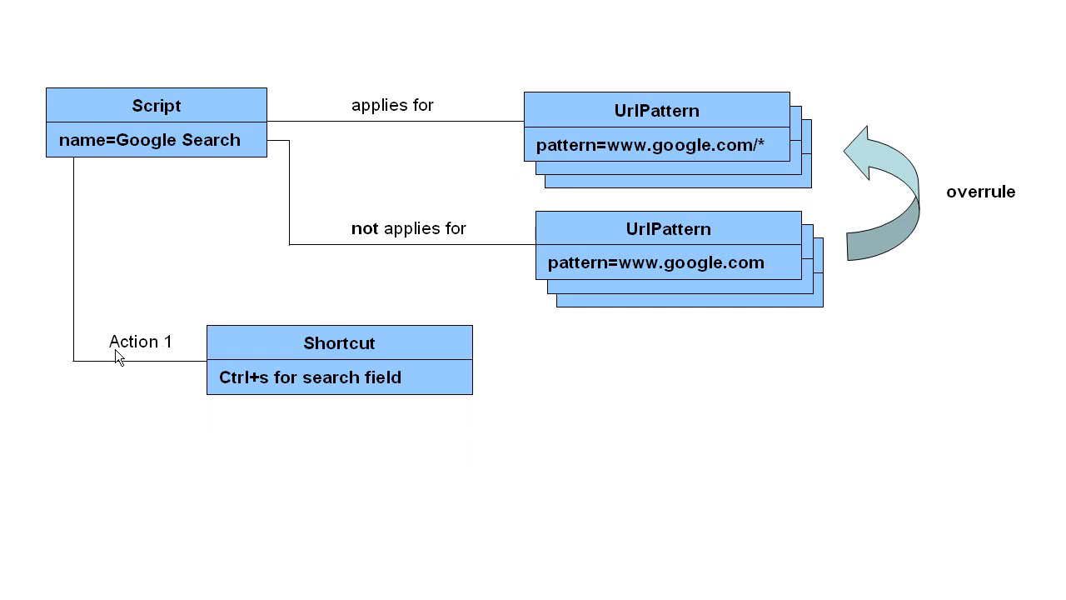
pyautogui.moveTo(286, 400)
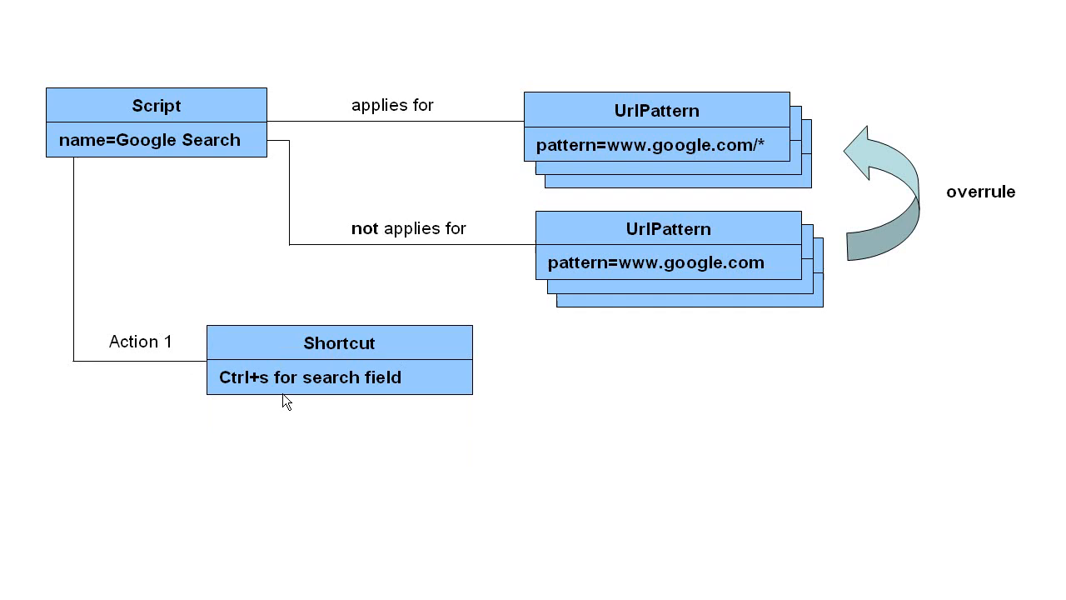
pyautogui.moveTo(416, 379)
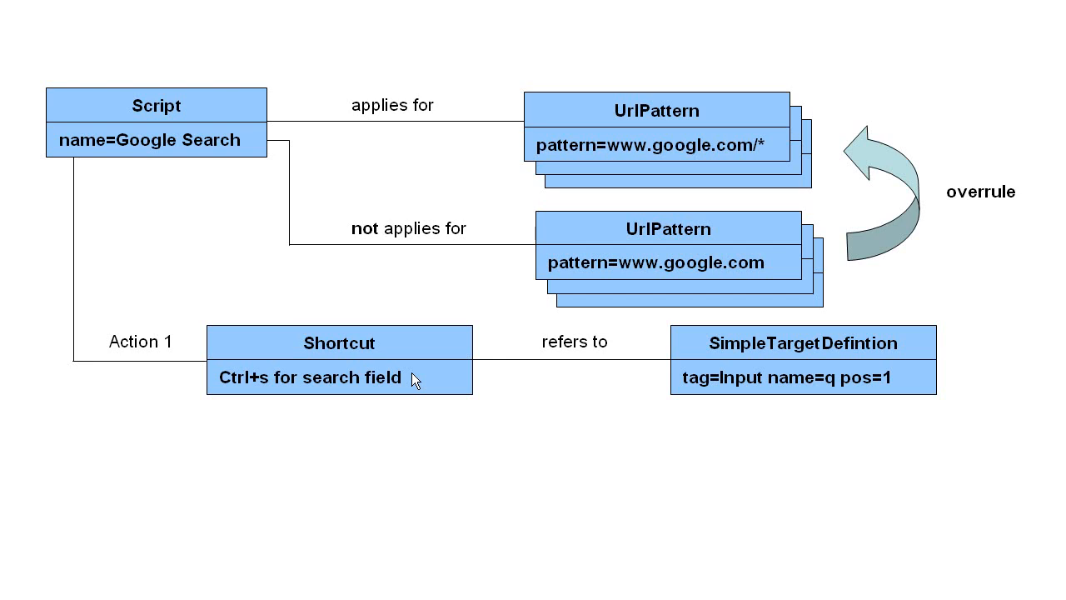
pyautogui.moveTo(716, 396)
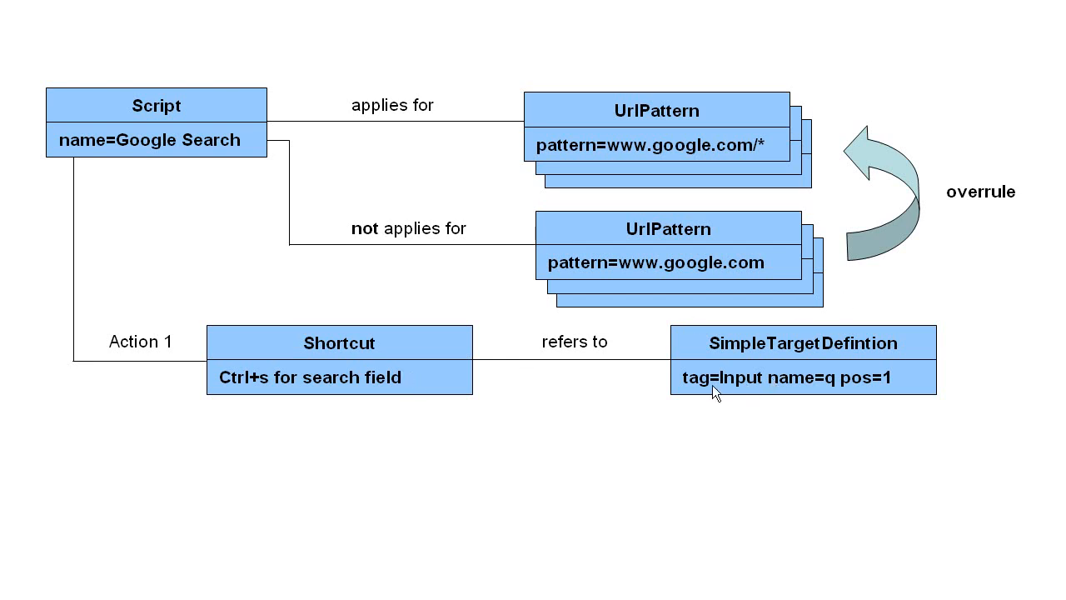
pyautogui.moveTo(708, 393)
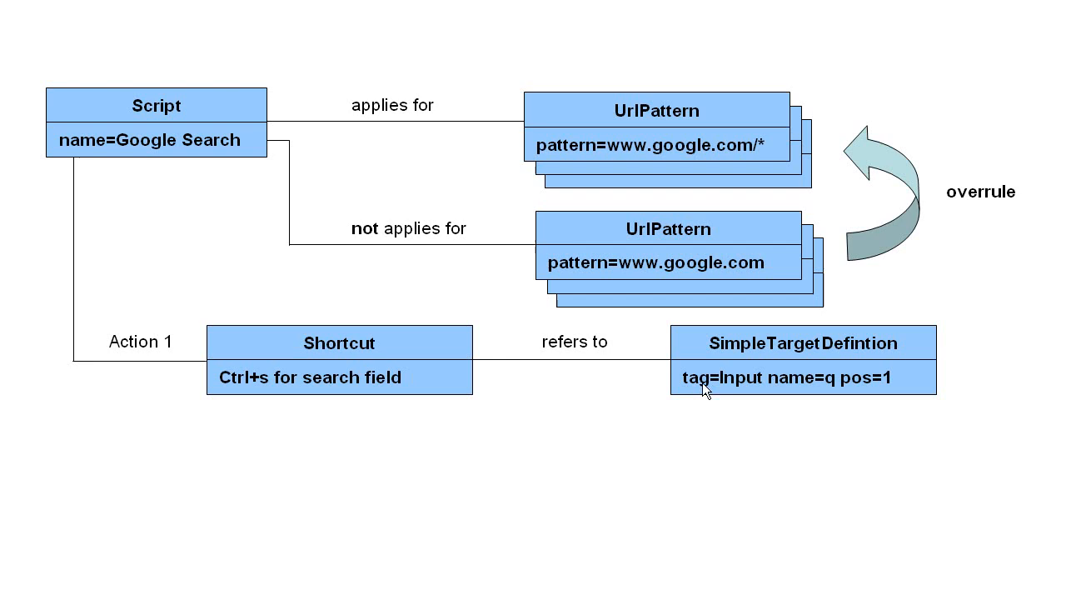
pyautogui.moveTo(895, 394)
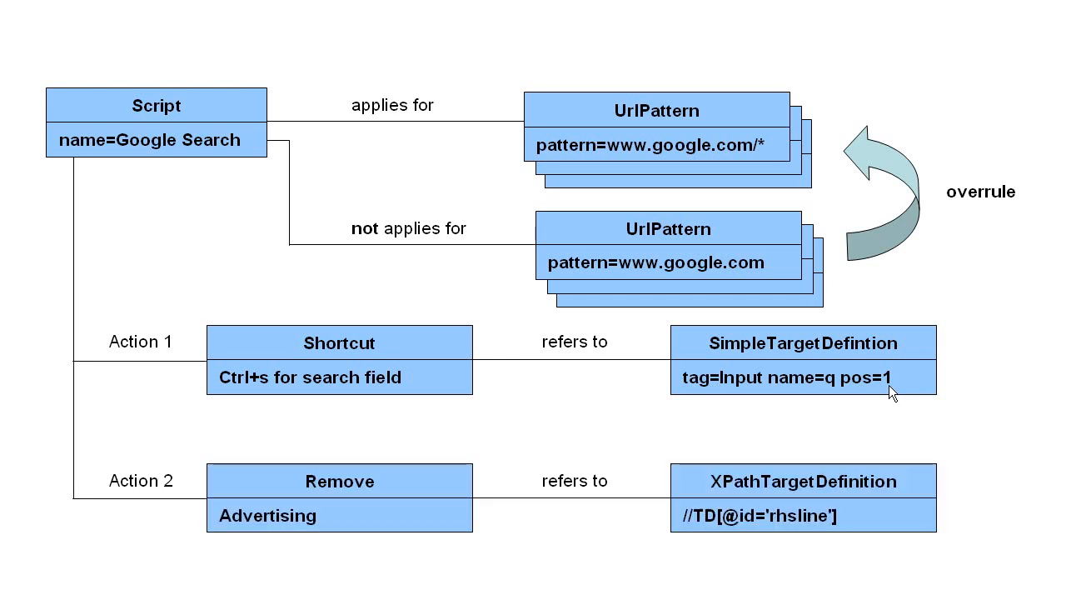
pyautogui.moveTo(285, 512)
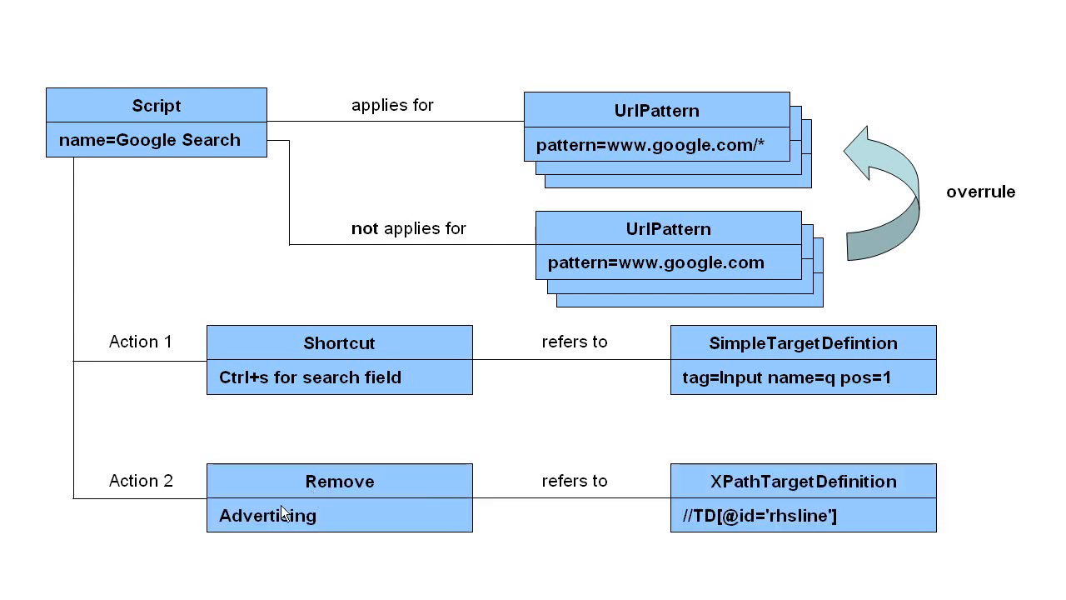
pyautogui.moveTo(893, 523)
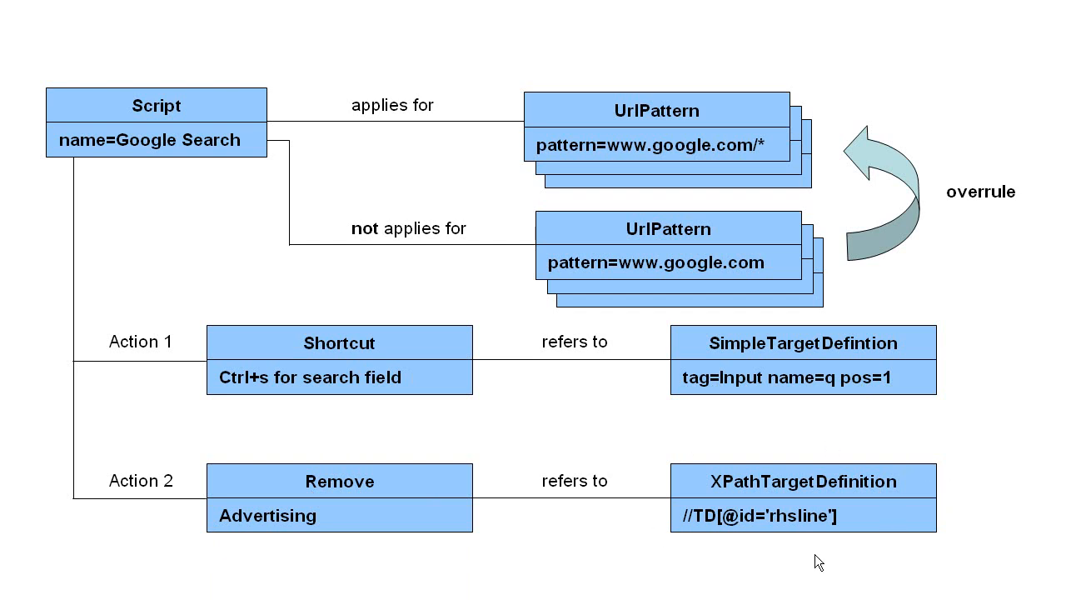
pyautogui.moveTo(852, 531)
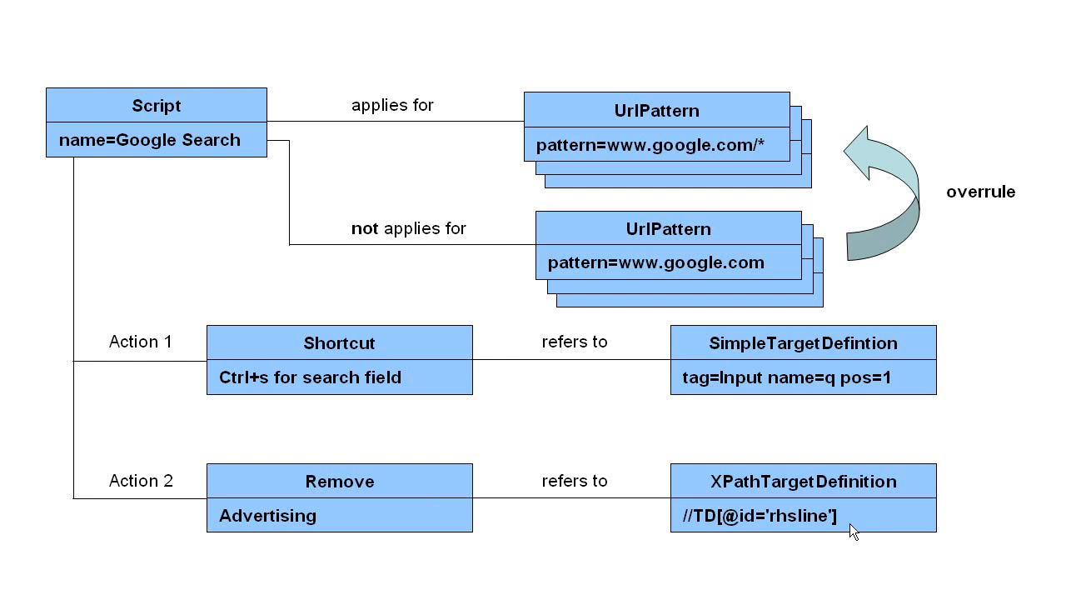
pyautogui.moveTo(845, 587)
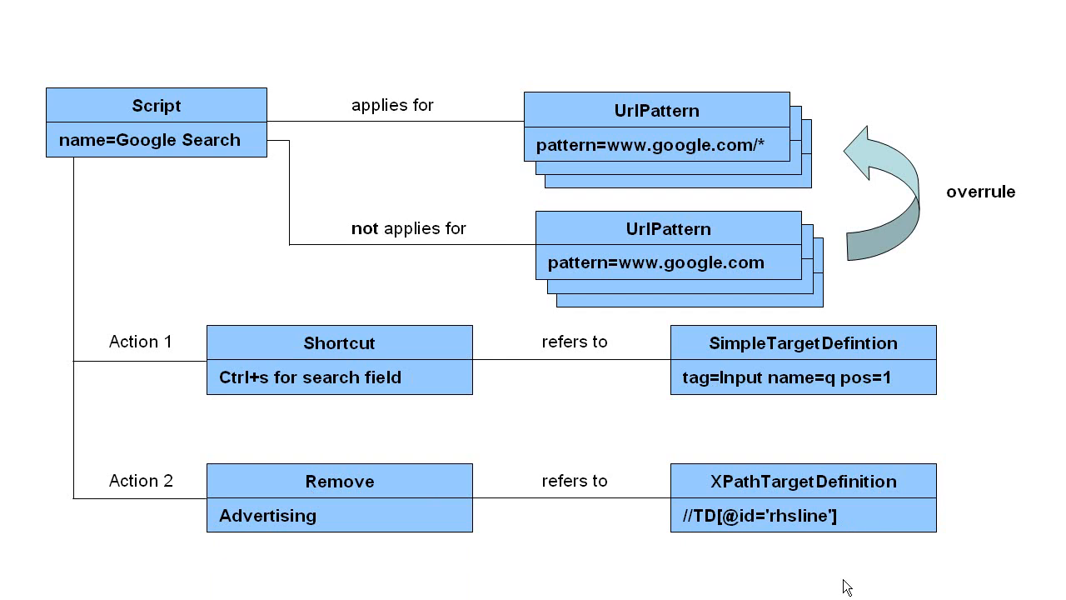
pyautogui.moveTo(745, 559)
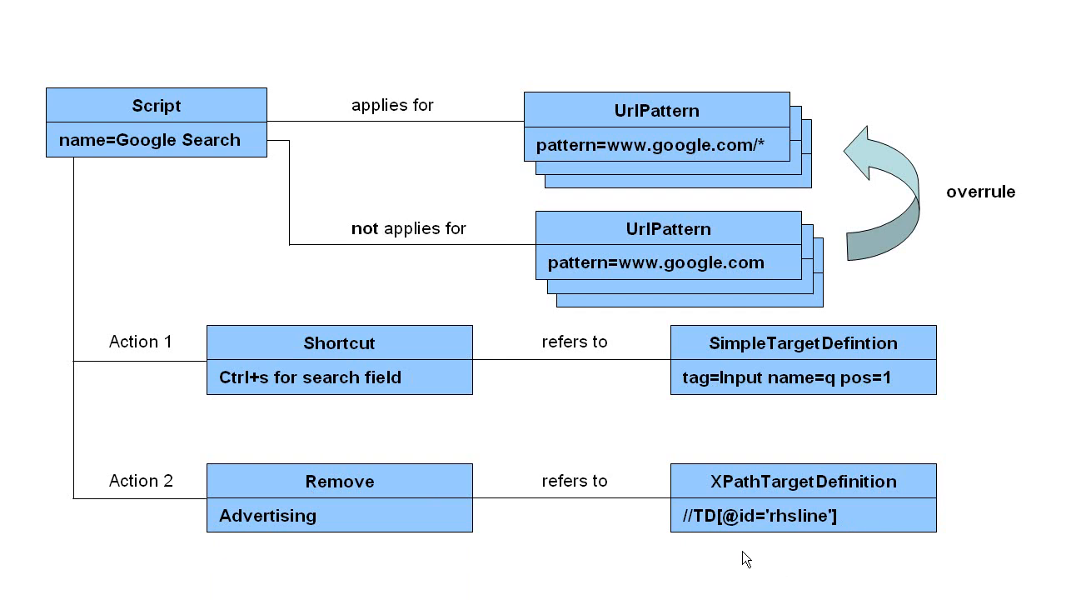
pyautogui.moveTo(782, 526)
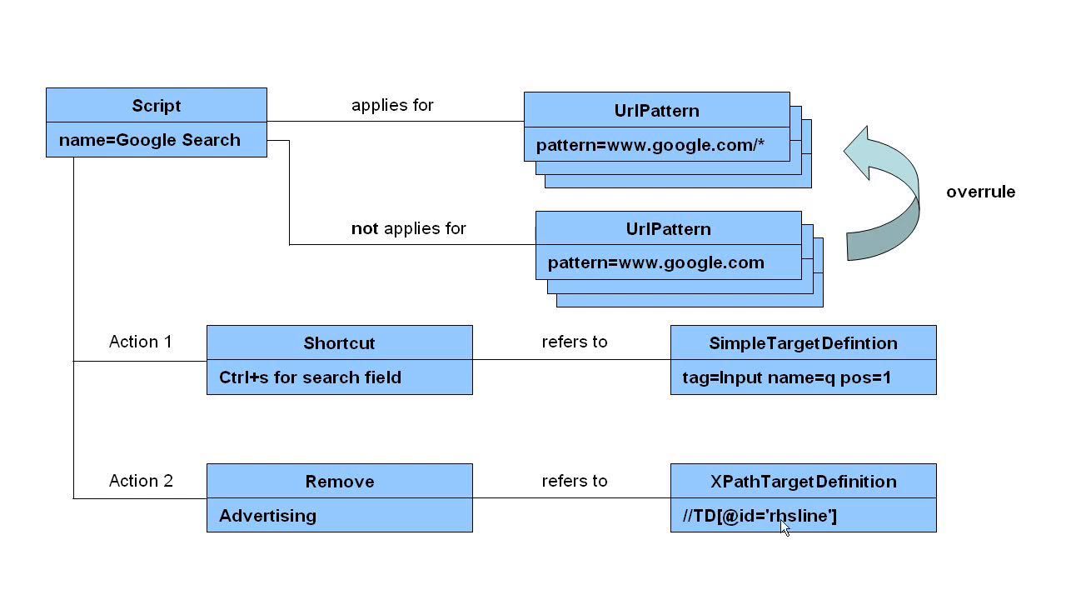
pyautogui.moveTo(447, 247)
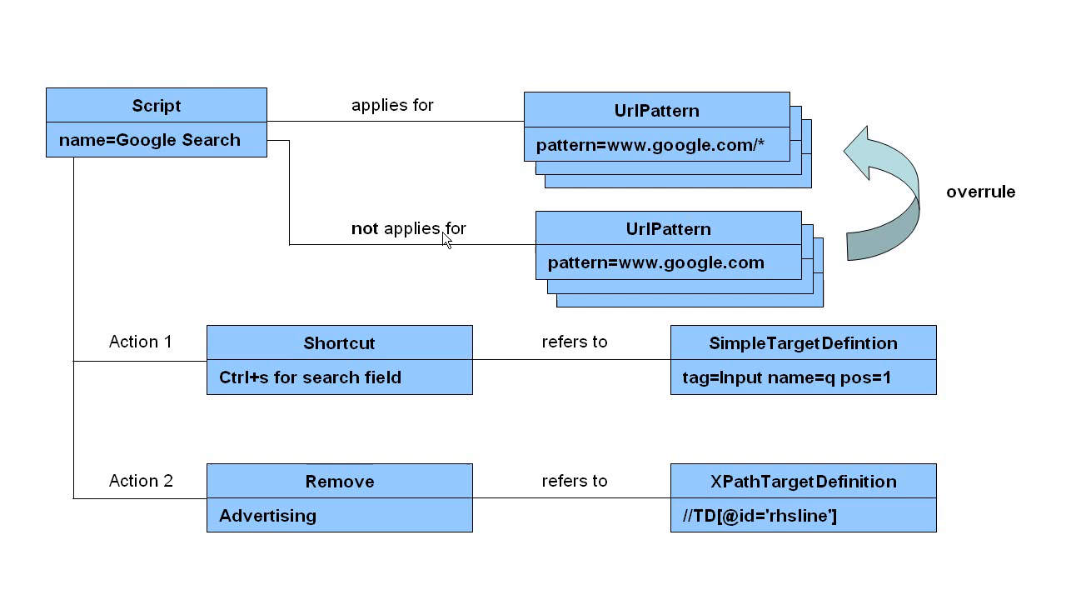
pyautogui.moveTo(232, 150)
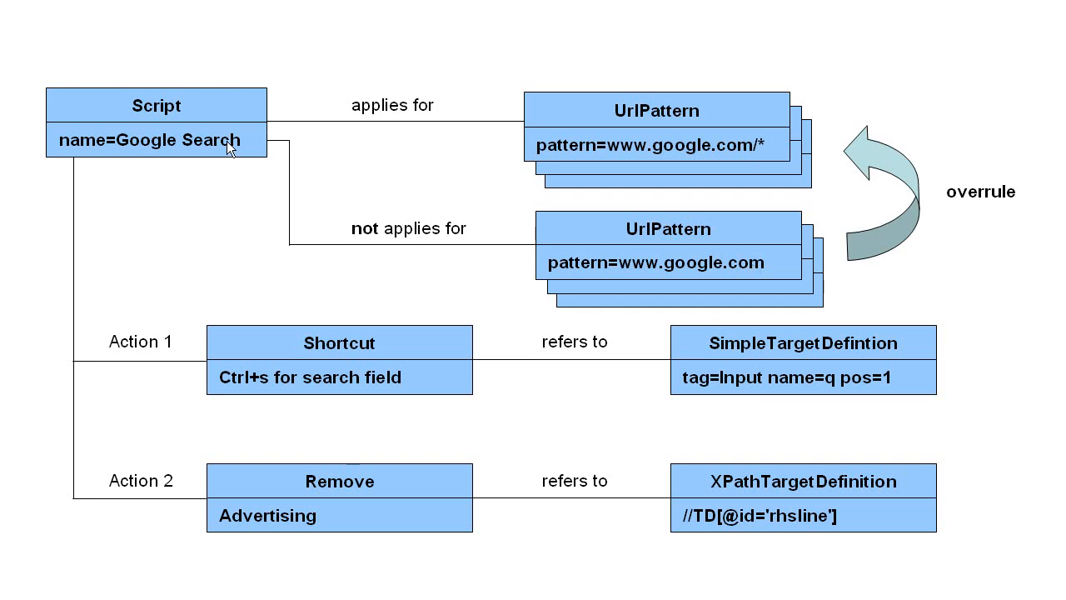
pyautogui.moveTo(229, 167)
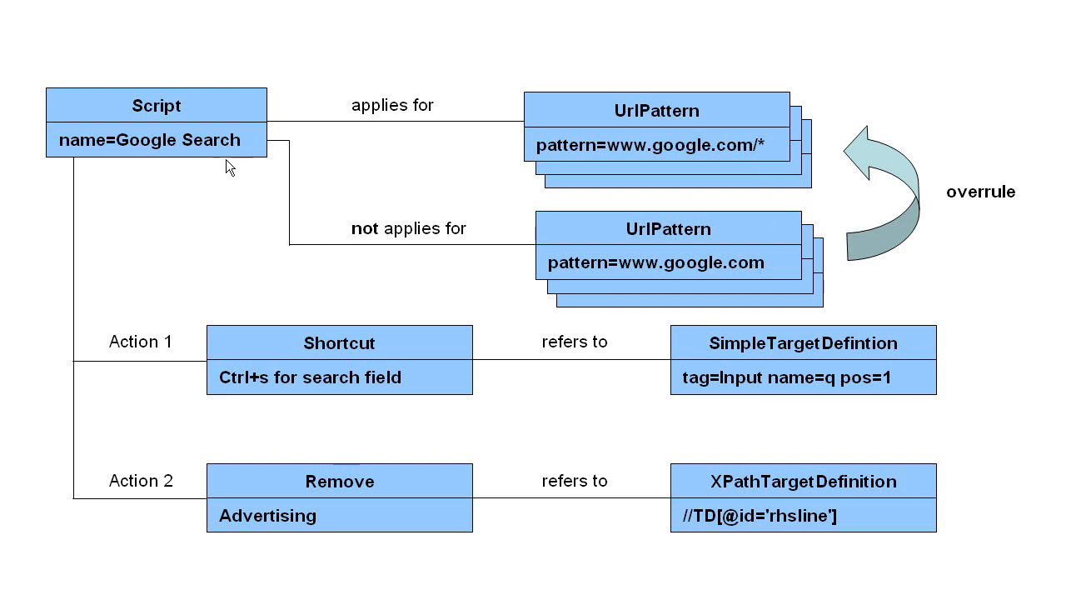
pyautogui.moveTo(142, 440)
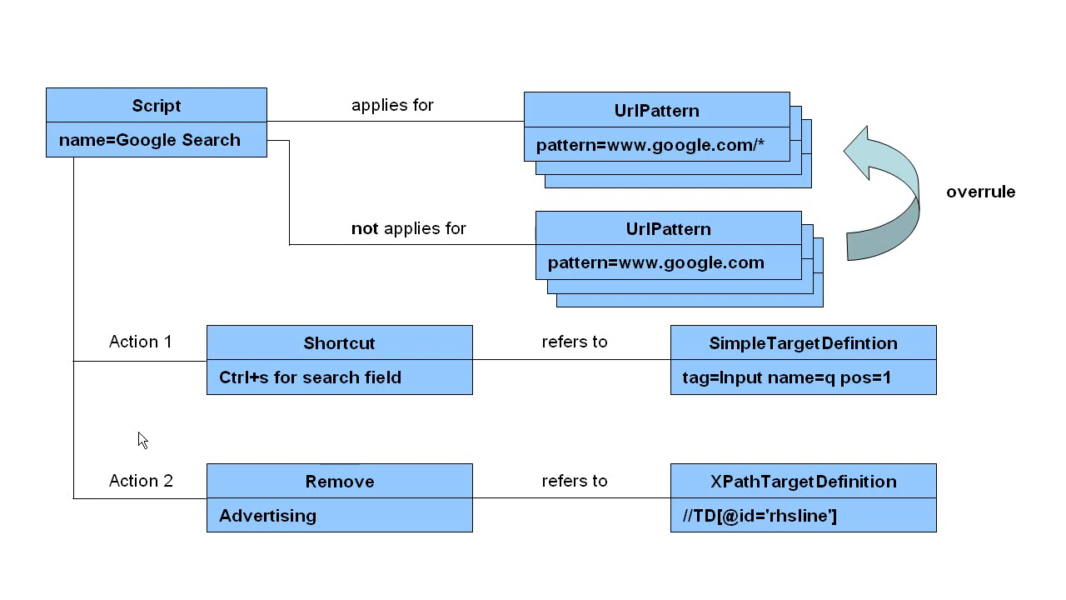
pyautogui.moveTo(333, 583)
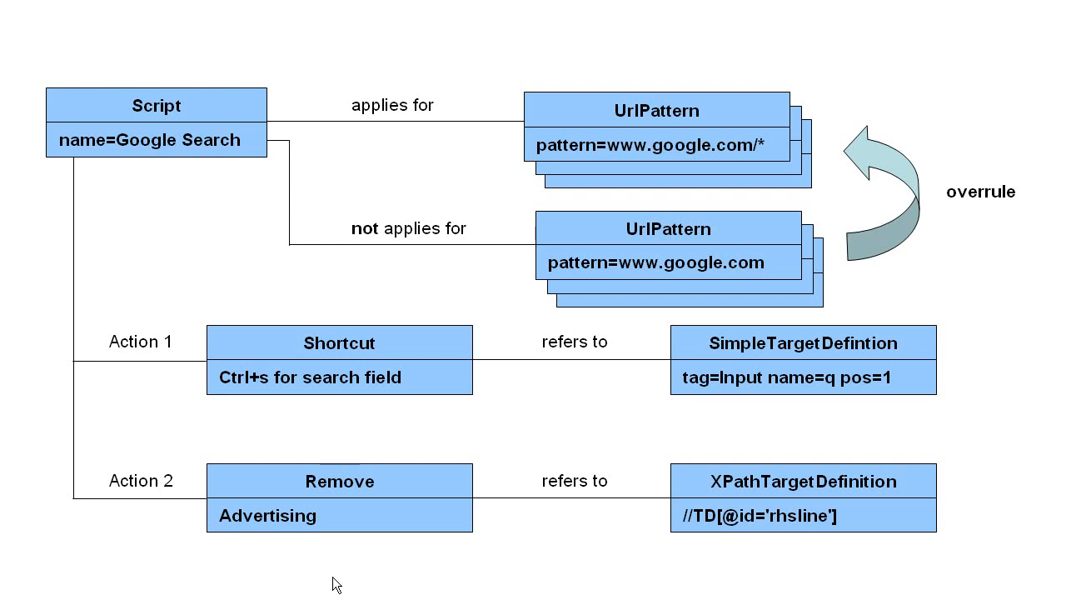